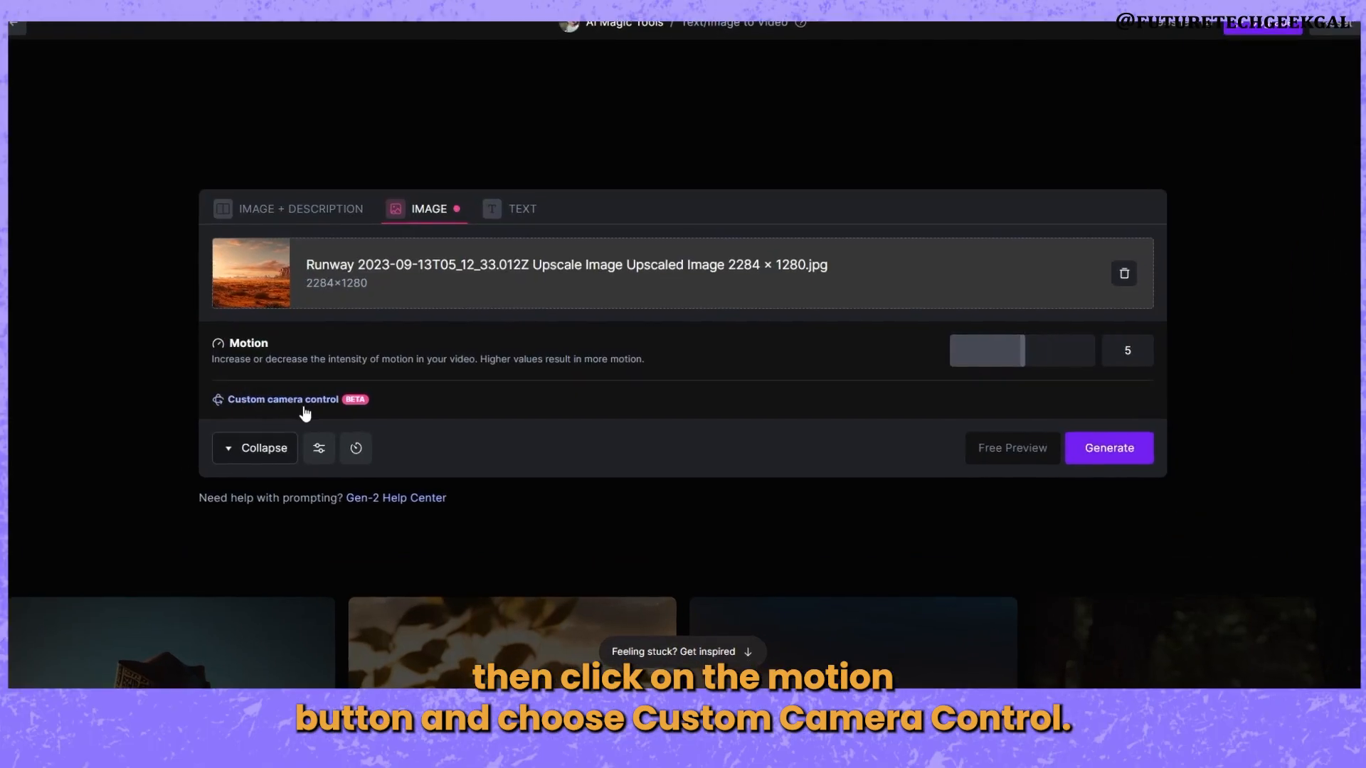
# Step: Switch the desert image's Motion setting to Custom camera control to reveal the direction options
pyautogui.click(283, 399)
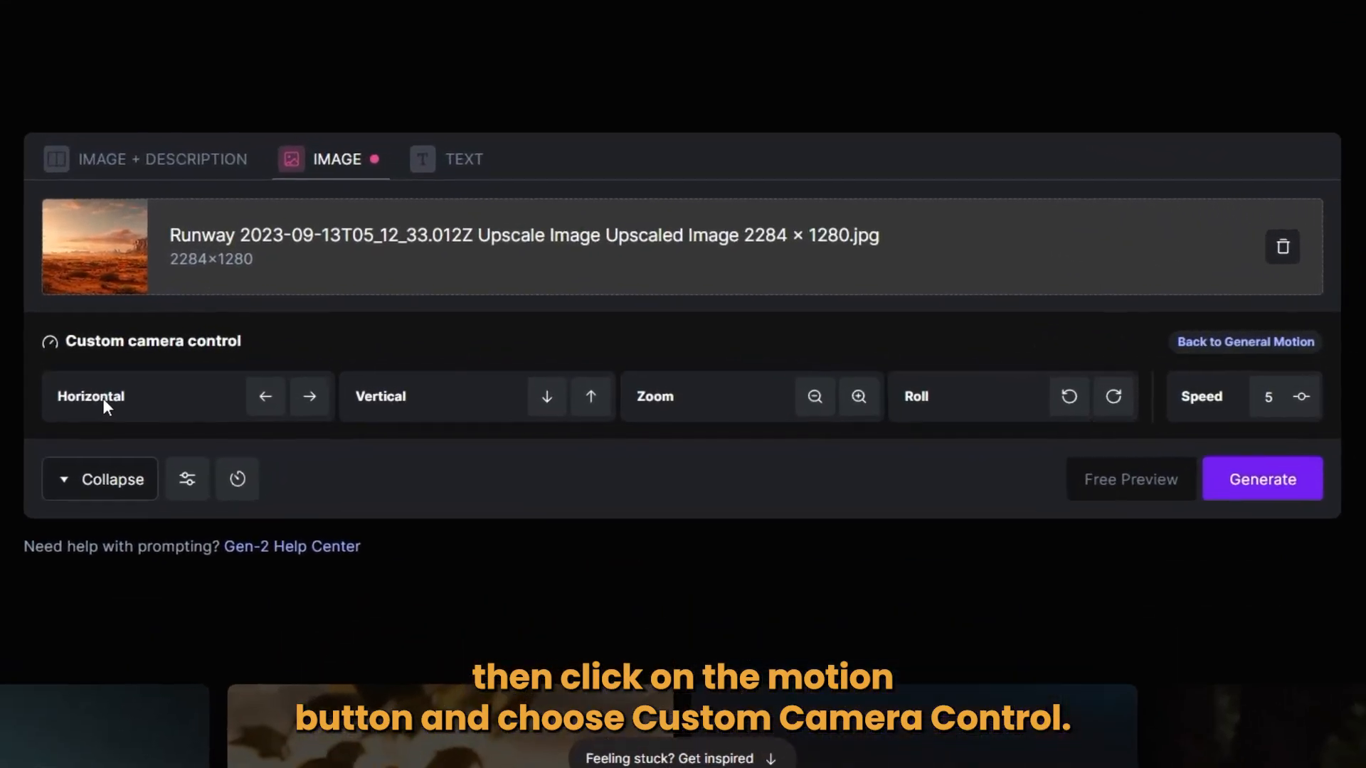
# Step: Set a zoom-in camera move, generate the four-second clip, and extend it to eight seconds
pyautogui.click(309, 396)
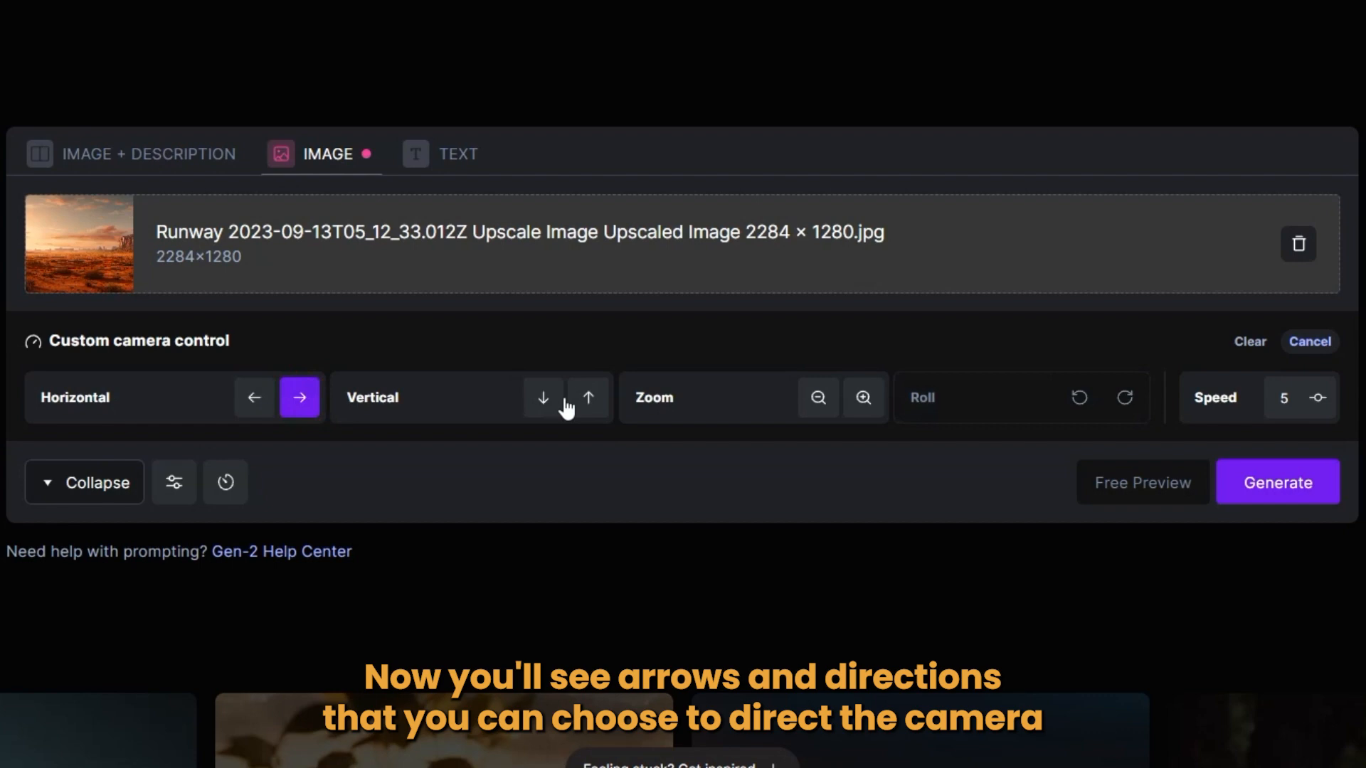
pyautogui.click(588, 397)
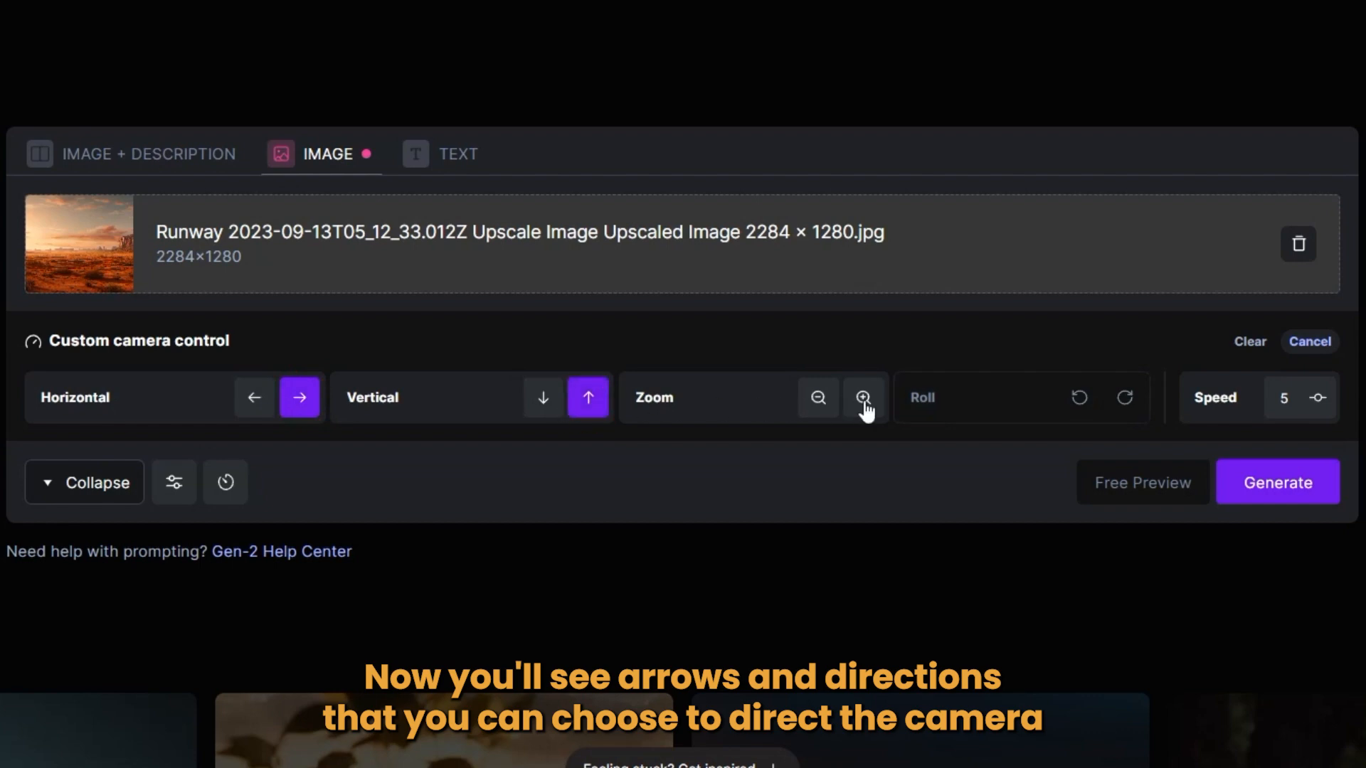
pyautogui.click(863, 397)
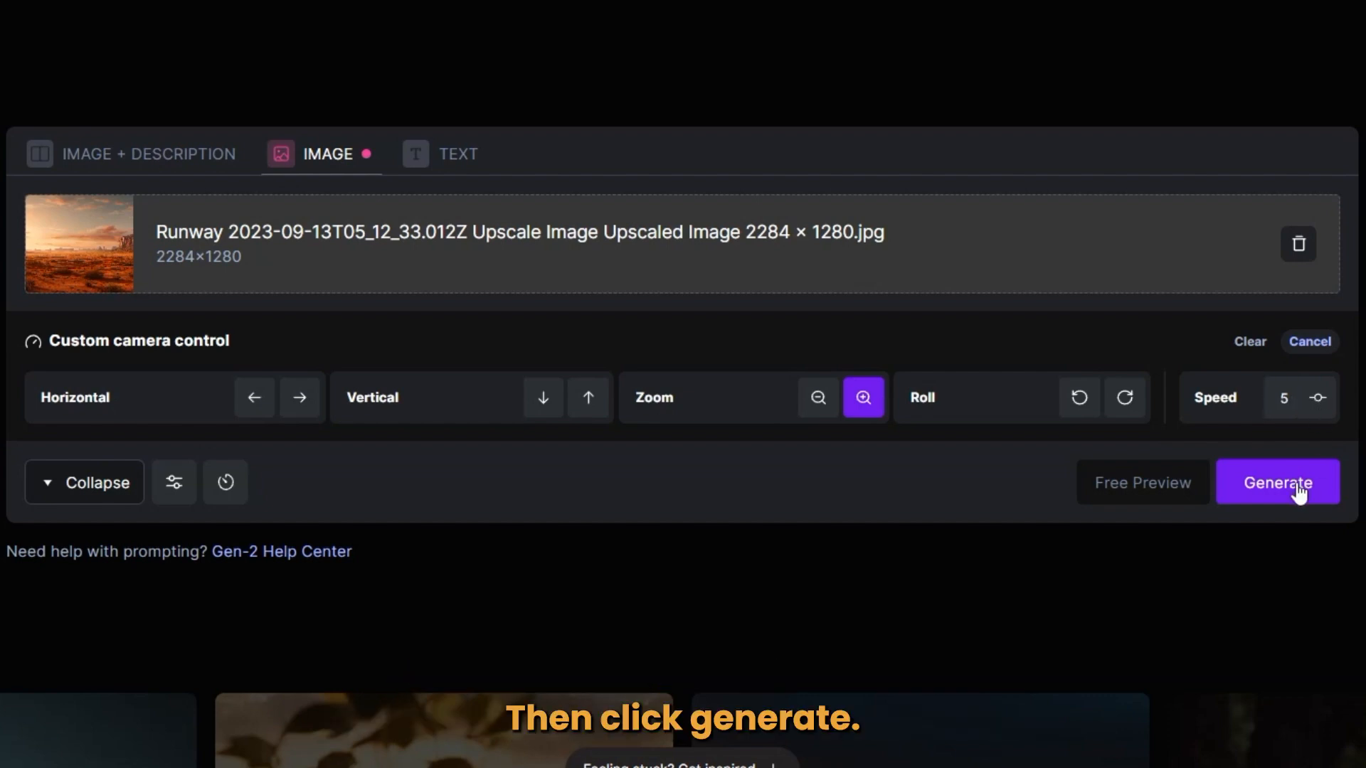
pyautogui.click(1277, 482)
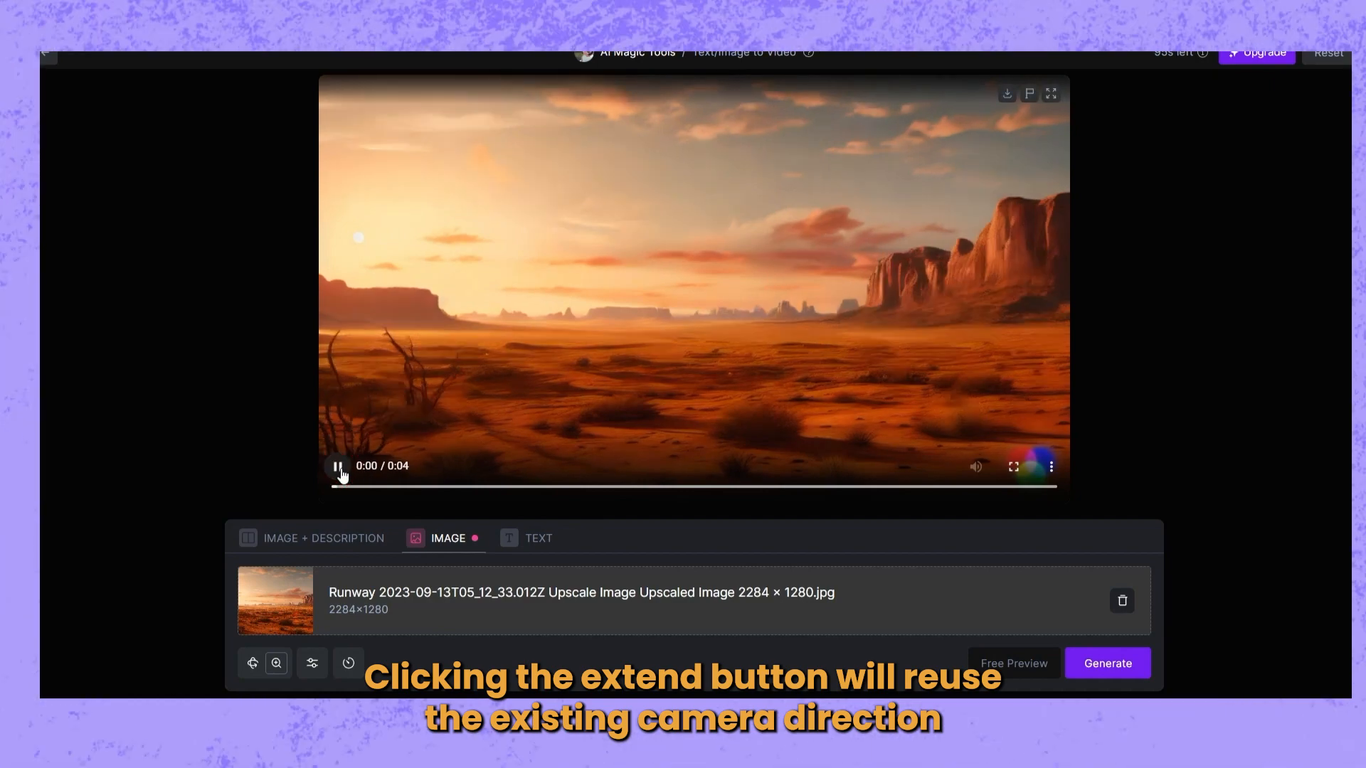
pyautogui.click(1106, 664)
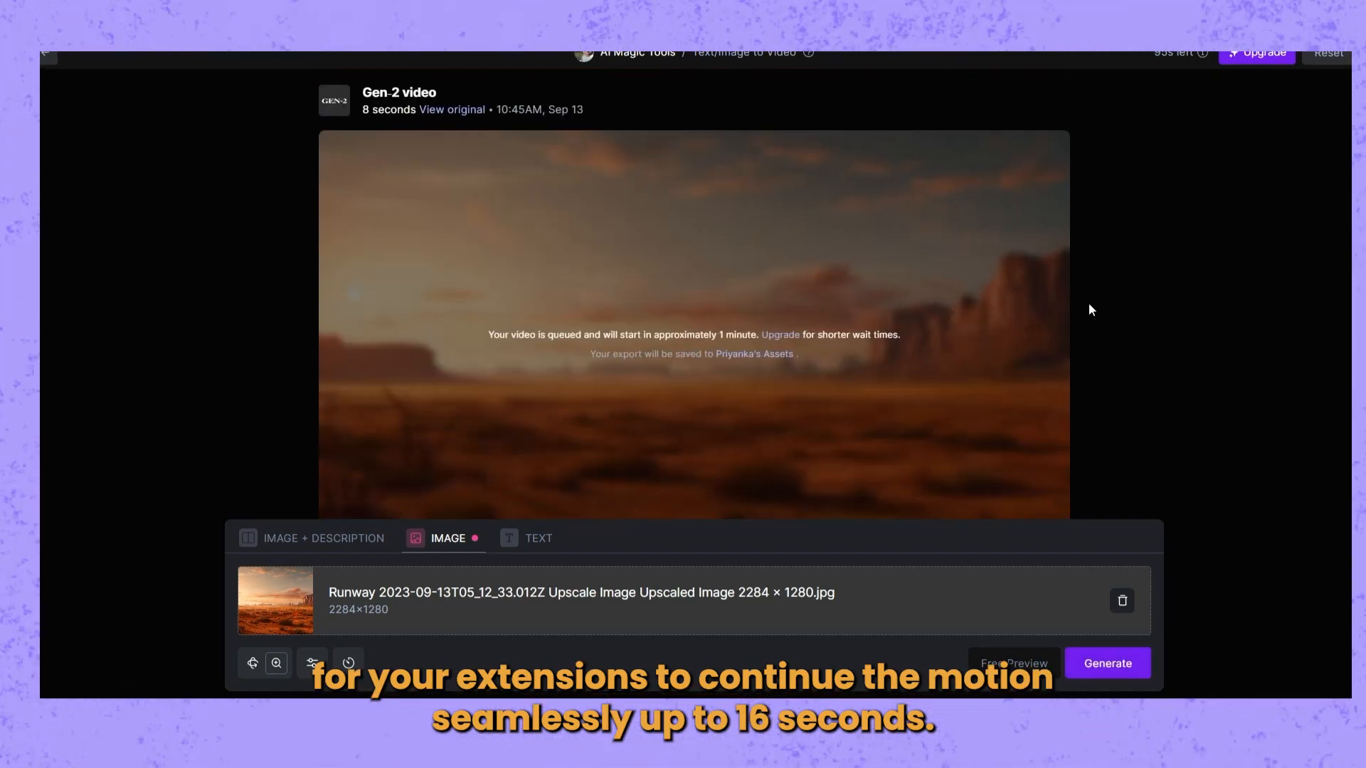